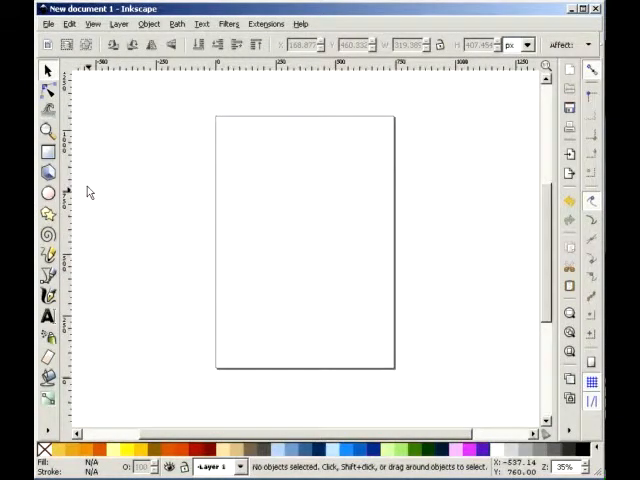
{"action": "mouse_move", "coordinate": [47, 214]}
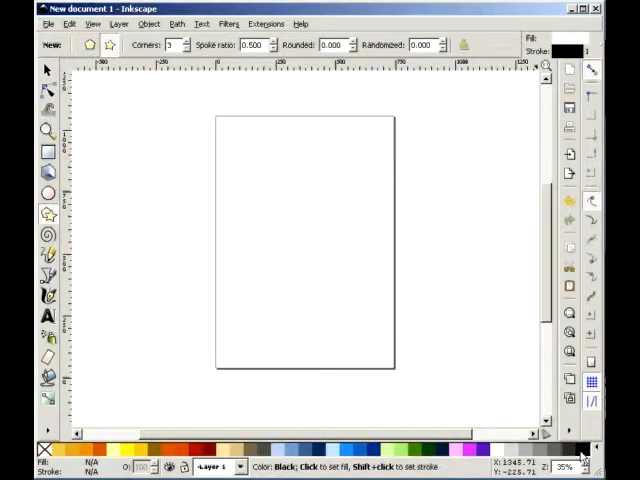
- Draw a black right-pointing triangle near the upper left of the page
{"action": "left_click_drag", "start_coordinate": [277, 163], "coordinate": [283, 207]}
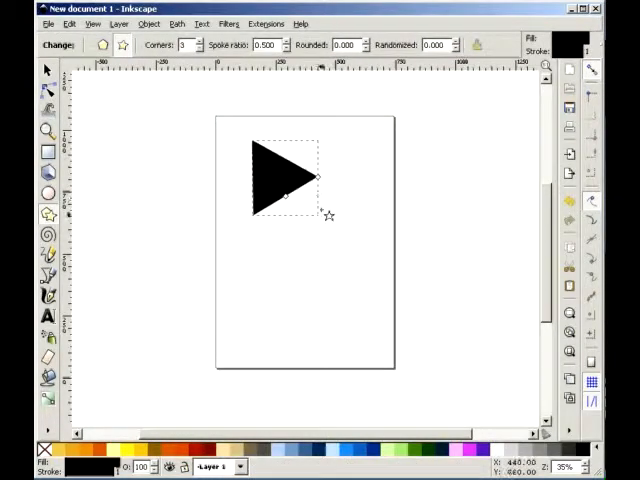
{"action": "left_click", "coordinate": [46, 69]}
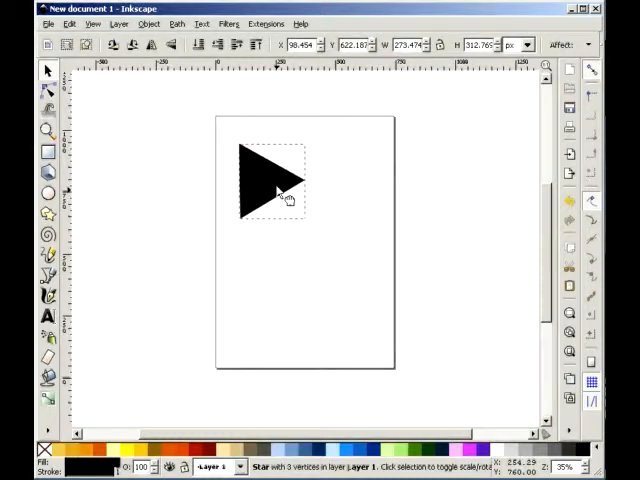
- Select the triangle so it can be stretched wider
{"action": "left_click", "coordinate": [270, 180]}
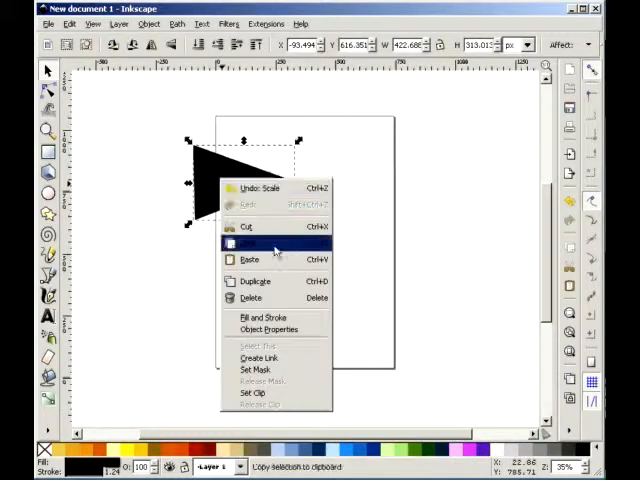
{"action": "mouse_move", "coordinate": [288, 285]}
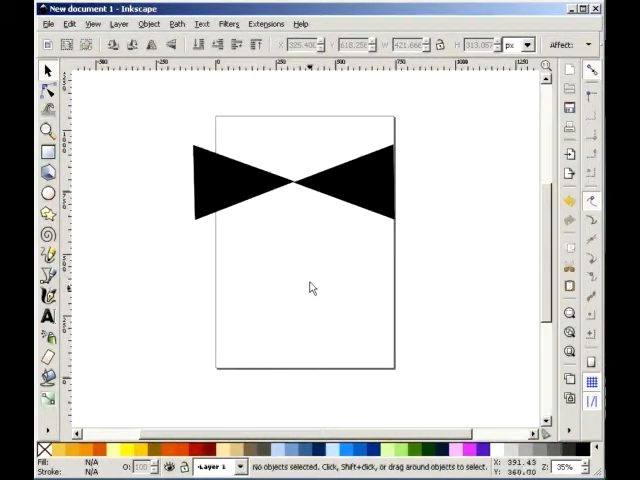
- Draw a black ellipse over the point where the two triangles meet and deselect it
{"action": "left_click", "coordinate": [20, 192]}
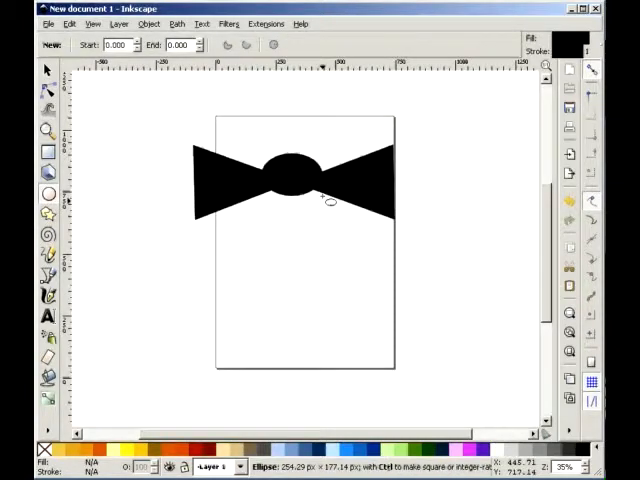
{"action": "left_click_drag", "start_coordinate": [325, 200], "coordinate": [335, 210]}
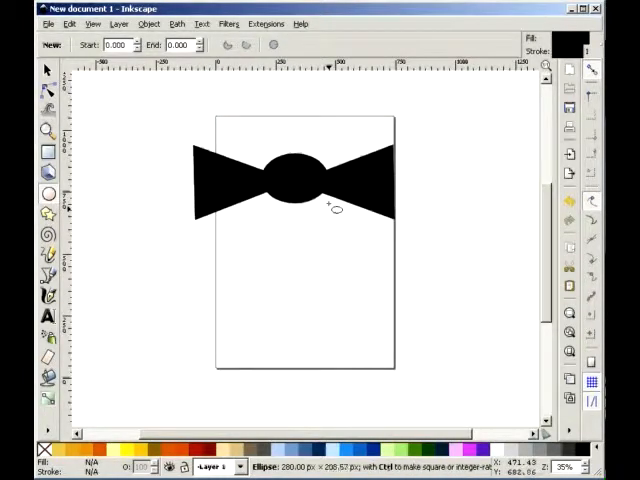
{"action": "left_click", "coordinate": [297, 185]}
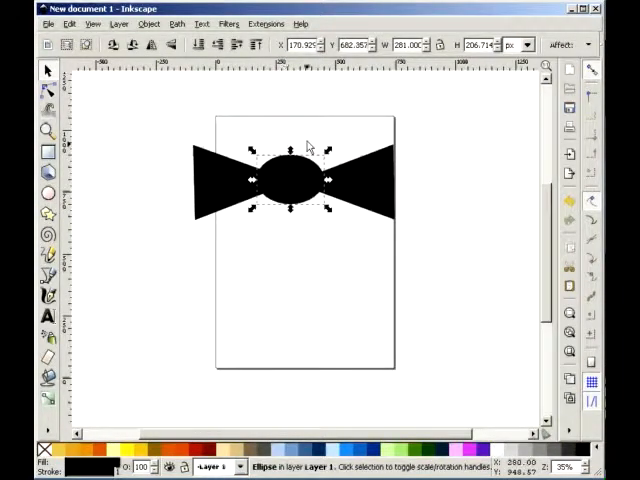
{"action": "left_click", "coordinate": [337, 136]}
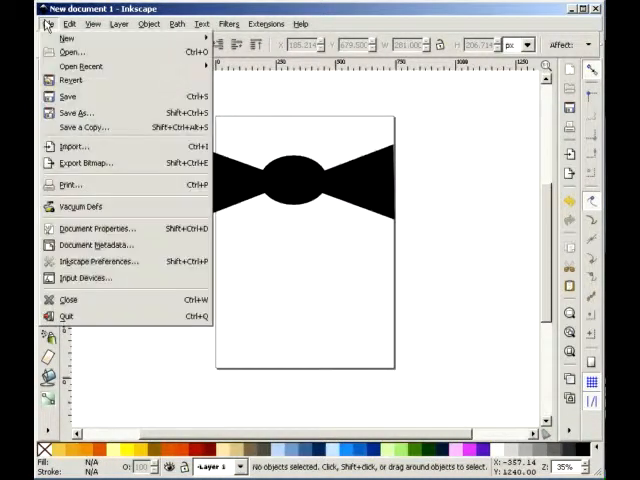
{"action": "mouse_move", "coordinate": [318, 100]}
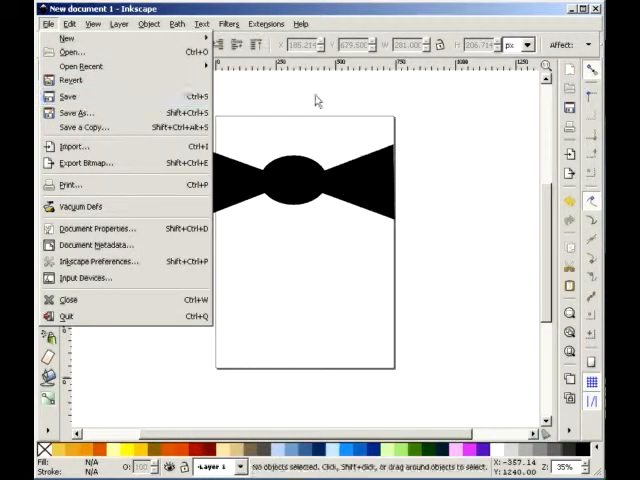
{"action": "left_click", "coordinate": [320, 100]}
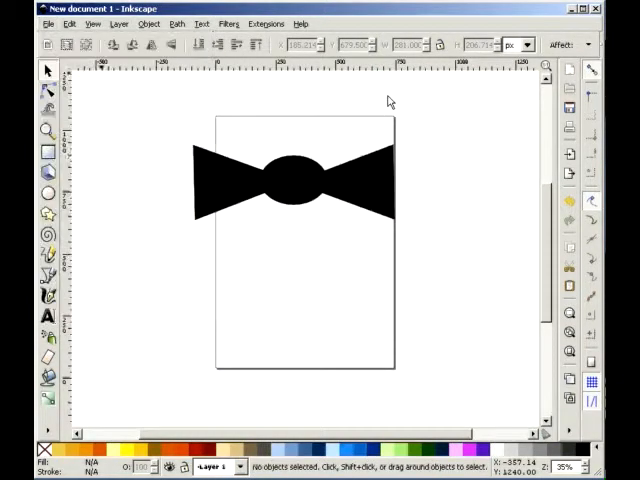
{"action": "mouse_move", "coordinate": [458, 133]}
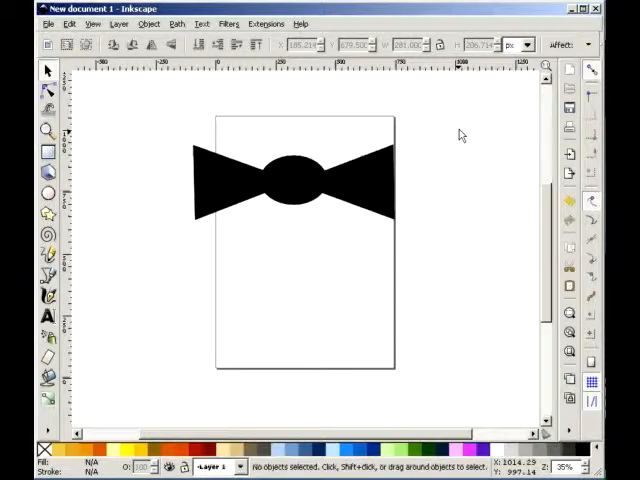